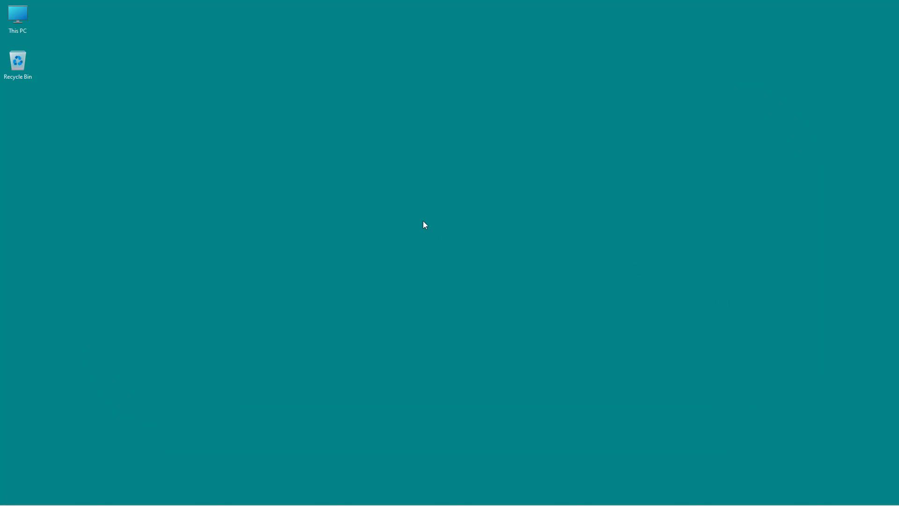
mouse_move(424, 216)
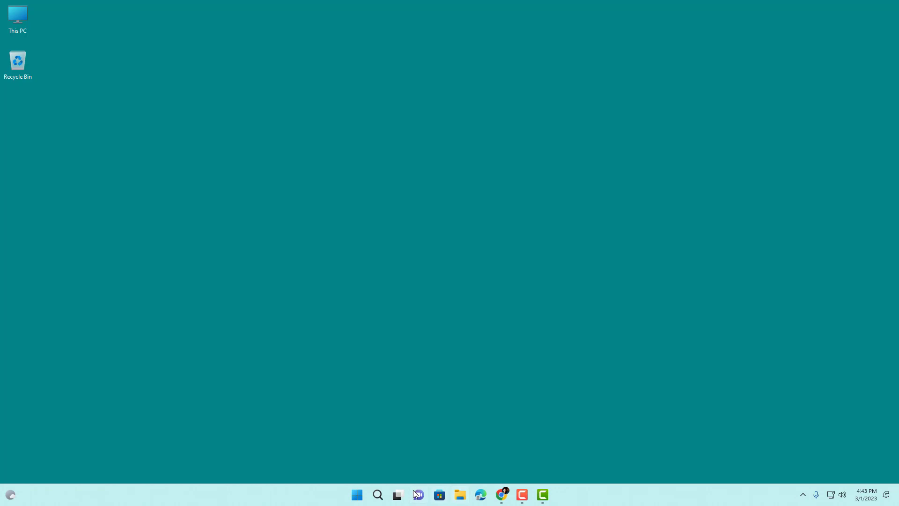
Step: Bring up Microsoft Store on its Home page from the taskbar
left_click(439, 494)
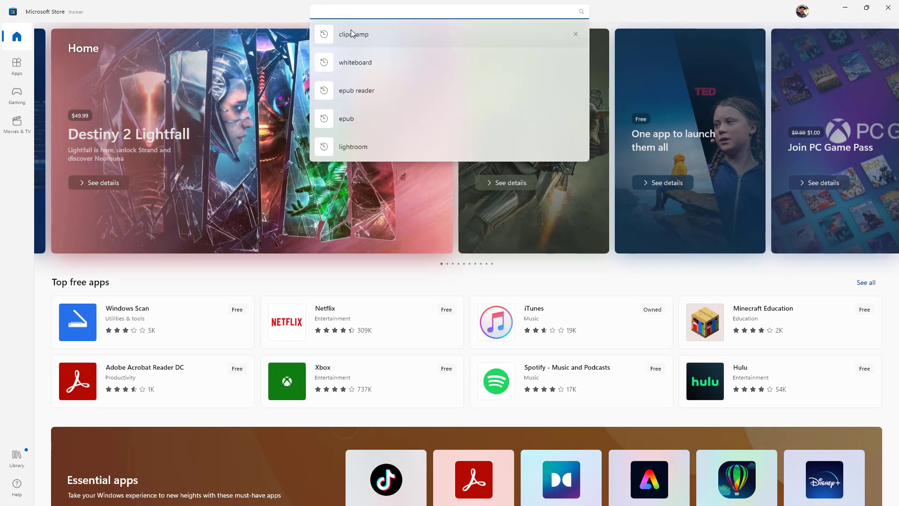
Step: Search the 'clipchamp' recent entry and reach the free Clipchamp - Video Editor product page
left_click(353, 34)
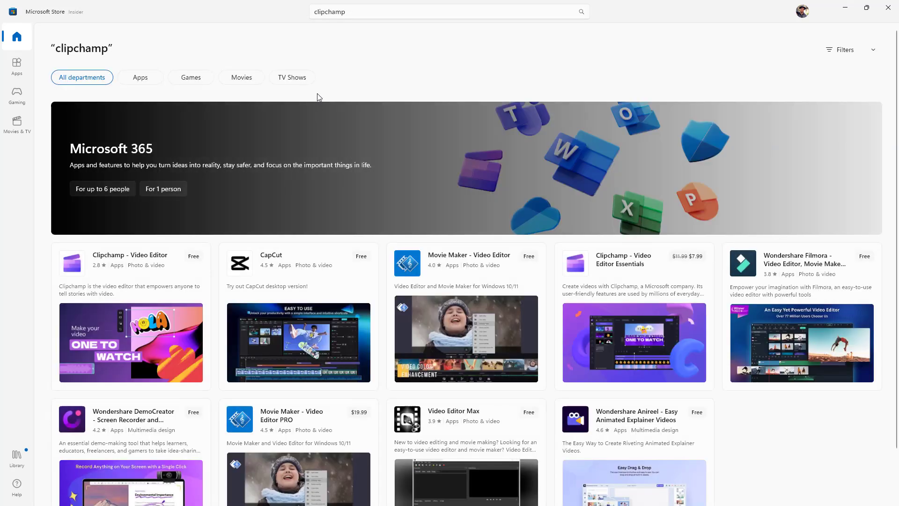
mouse_move(412, 285)
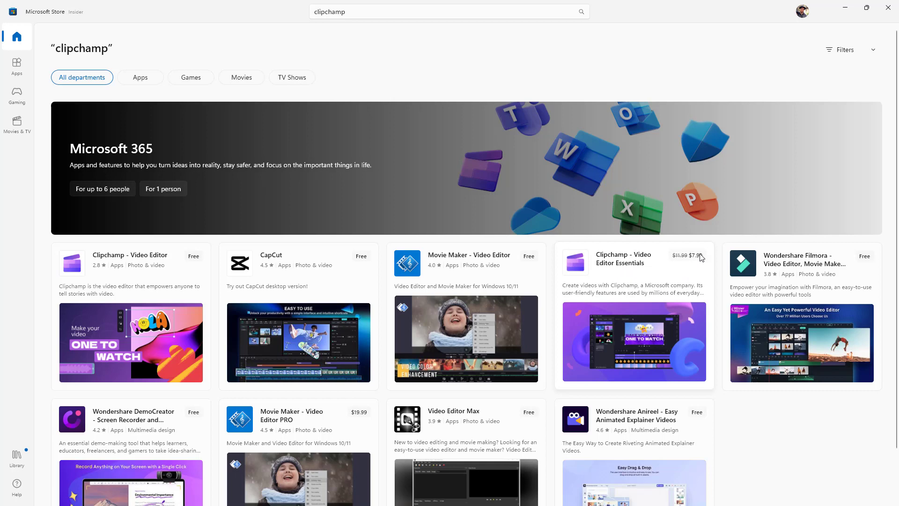
mouse_move(651, 321)
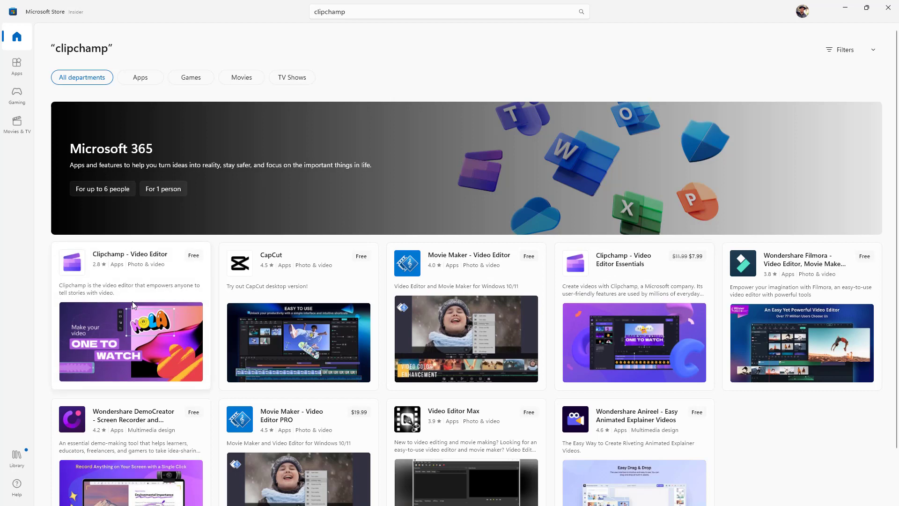
mouse_move(148, 314)
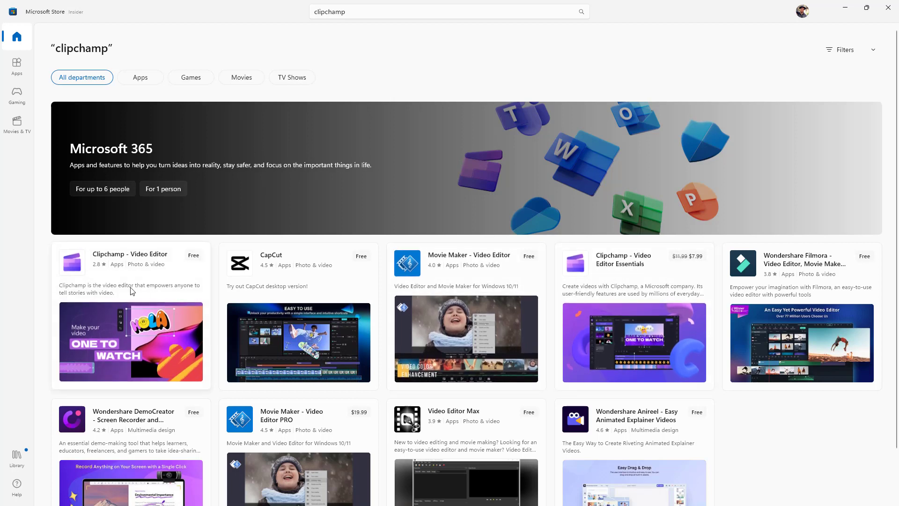
mouse_move(574, 308)
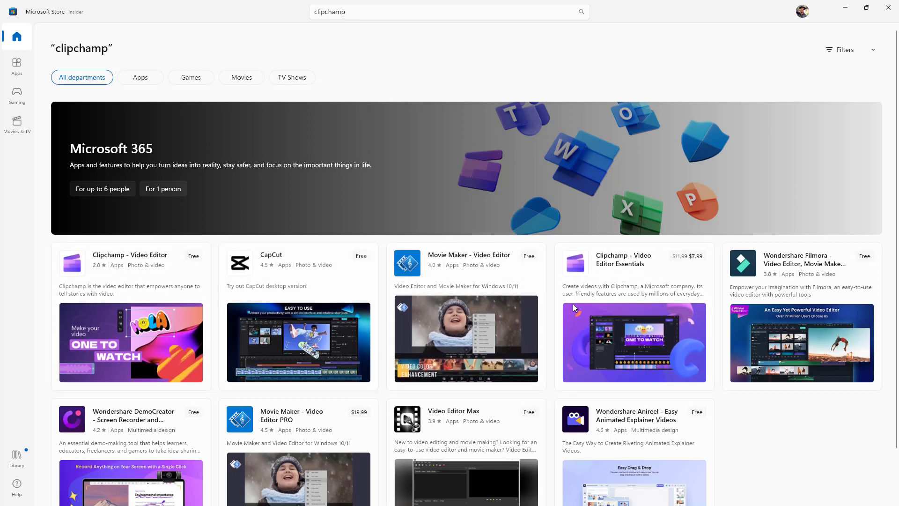
mouse_move(579, 243)
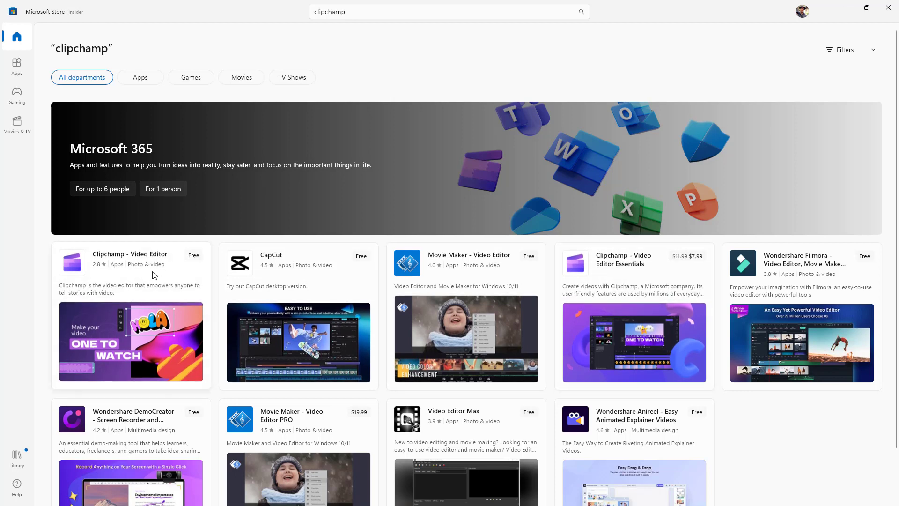
mouse_move(114, 298)
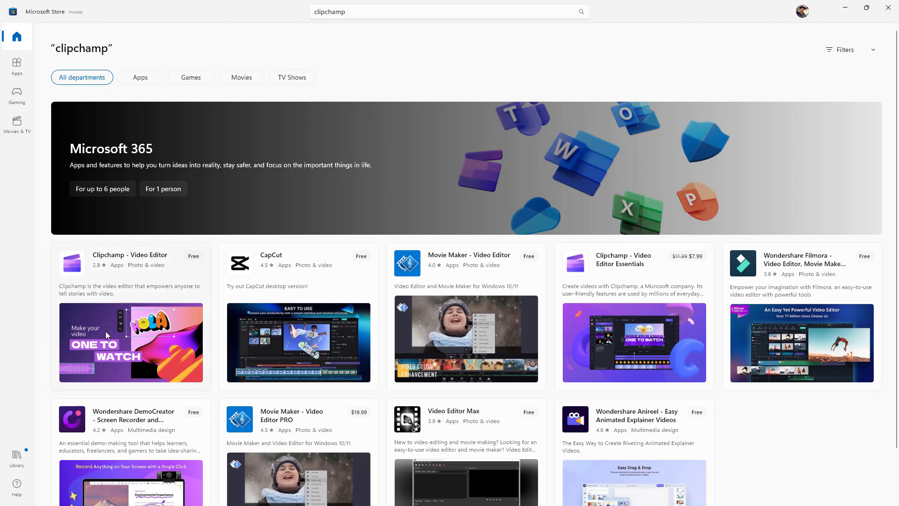
left_click(131, 341)
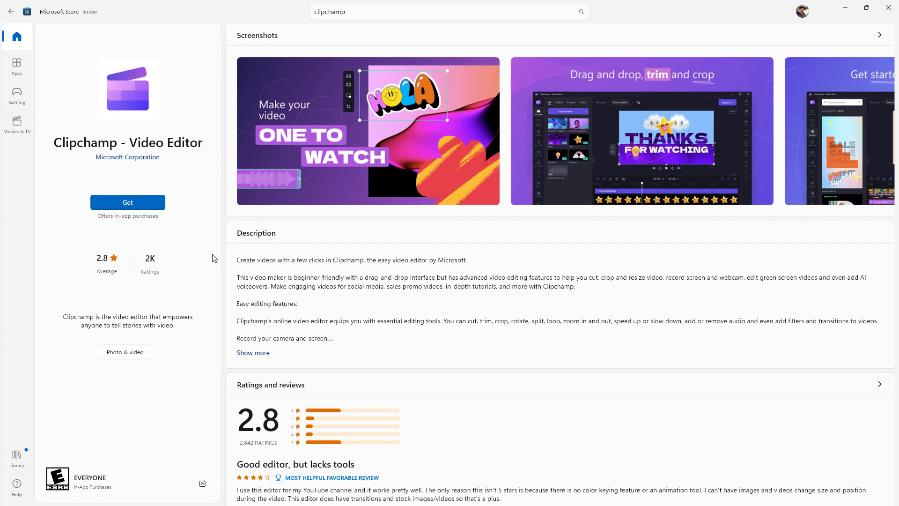
Step: Get Clipchamp - Video Editor, let it install, and launch it to its Starting up screen
left_click(127, 202)
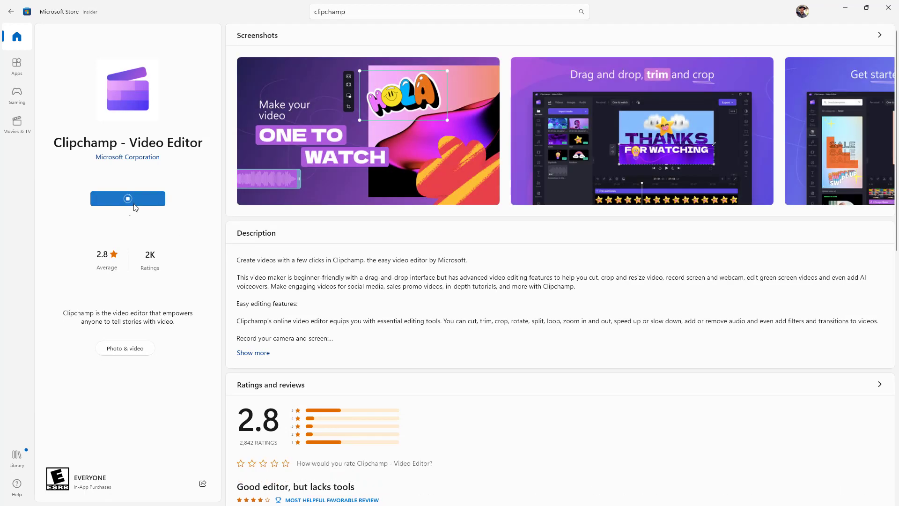
left_click(127, 199)
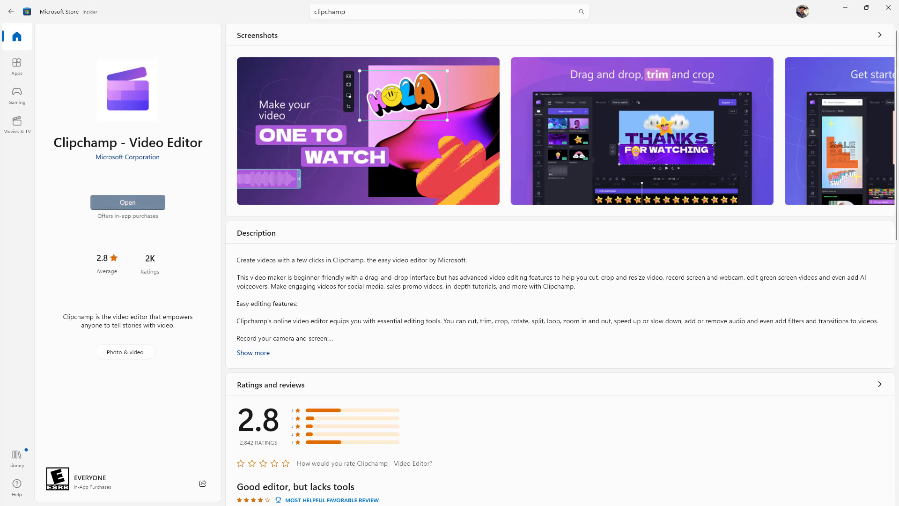
left_click(127, 203)
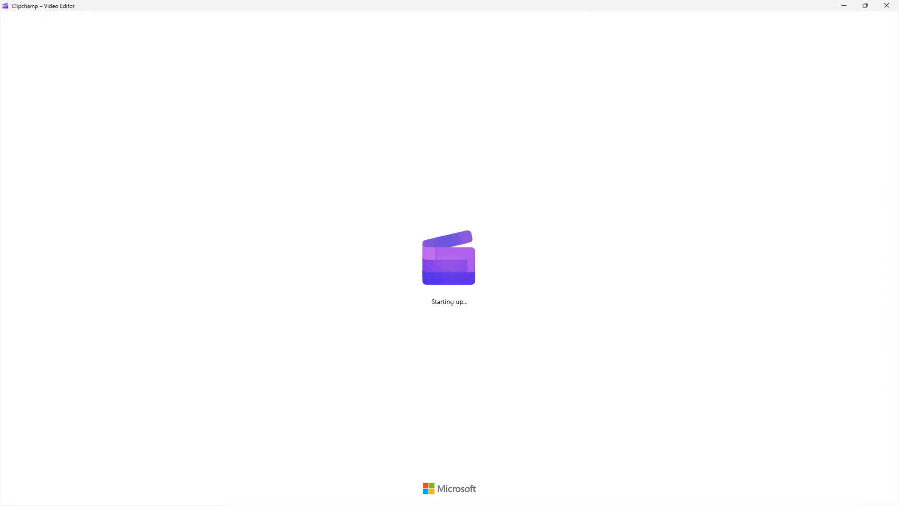